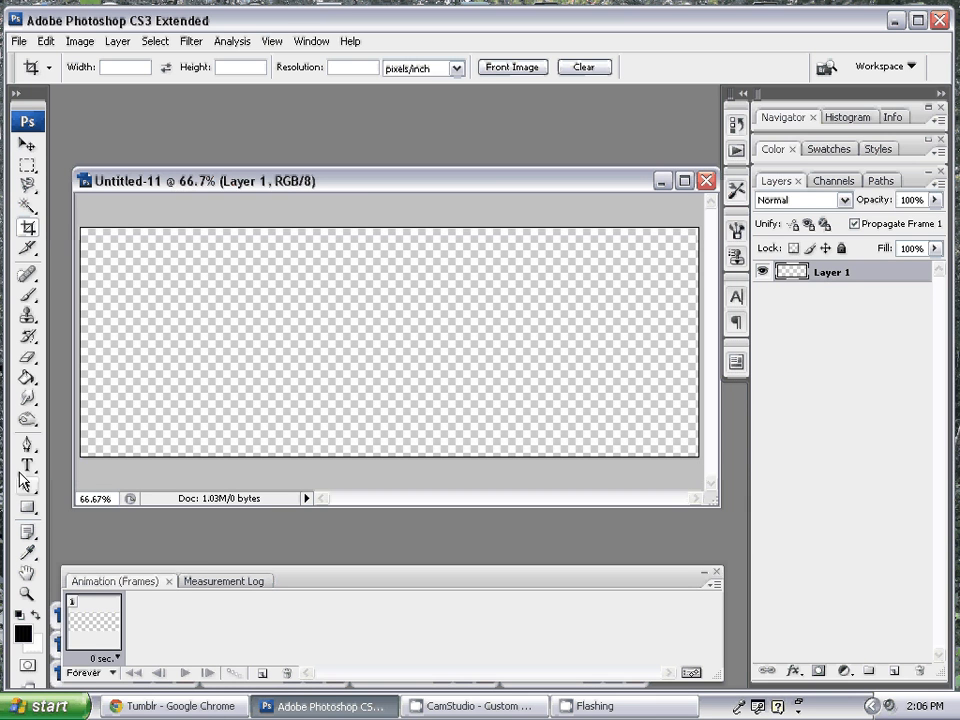
- Type GETBANNERS on the banner in black Double Feature lettering at 139 pt
left_click(27, 466)
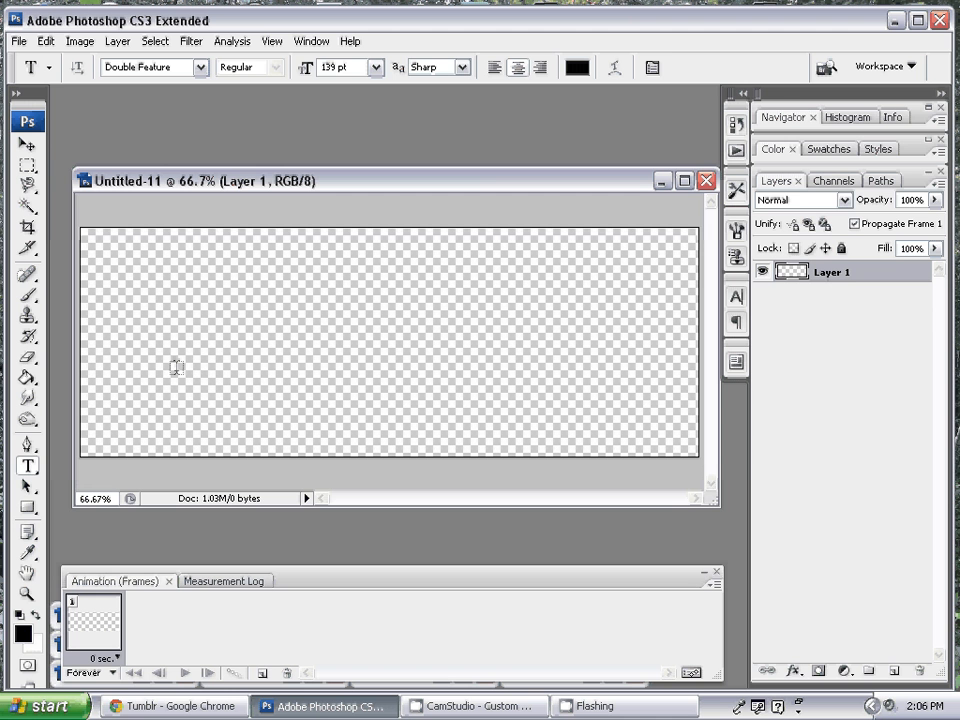
left_click(166, 367)
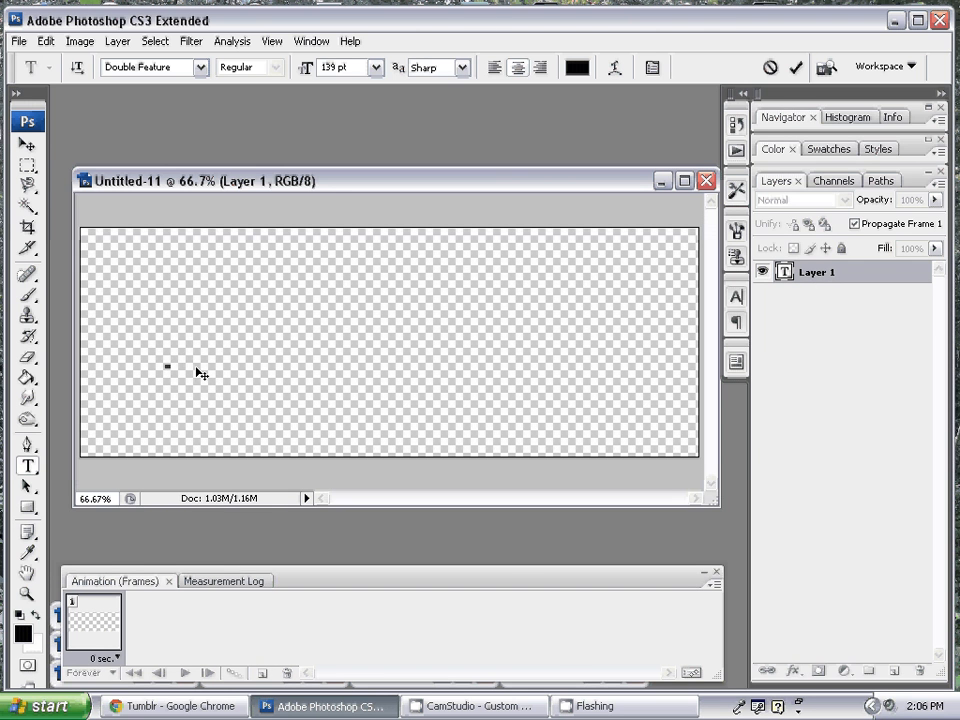
left_click(170, 706)
type("GETB")
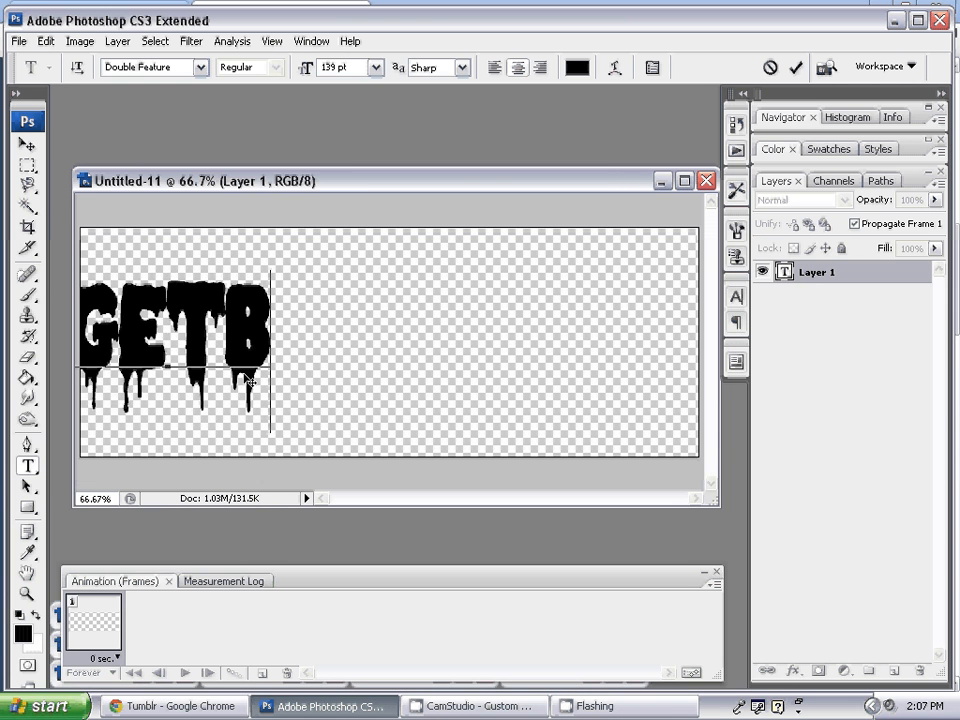
type("ANNERS")
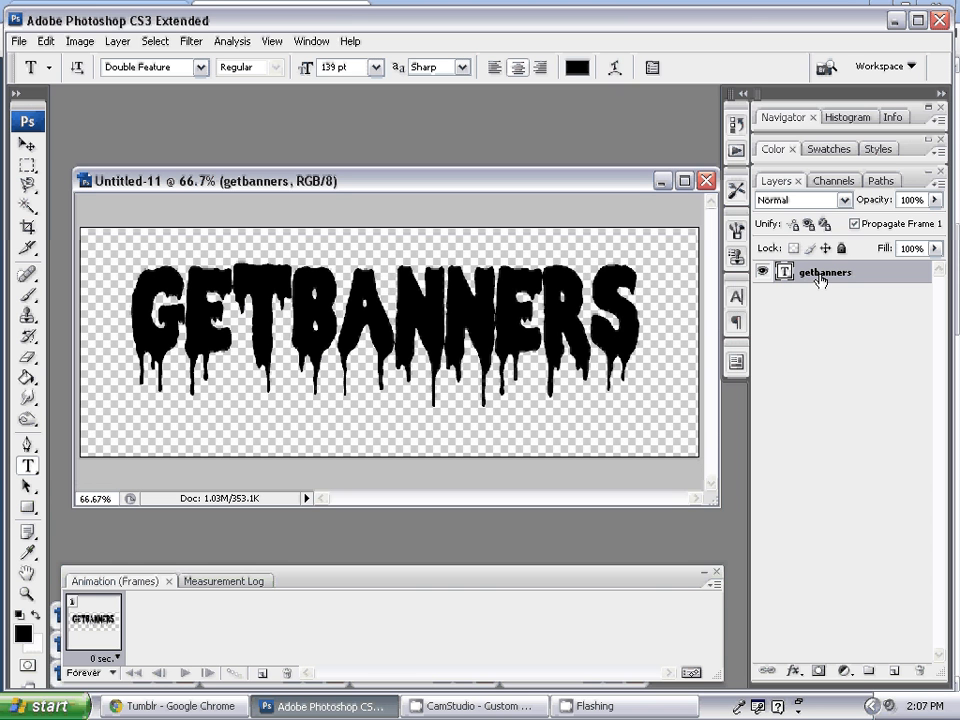
- In Blending Options, enable a rainbow pattern Stroke and a silver glitter Pattern Overlay
right_click(825, 271)
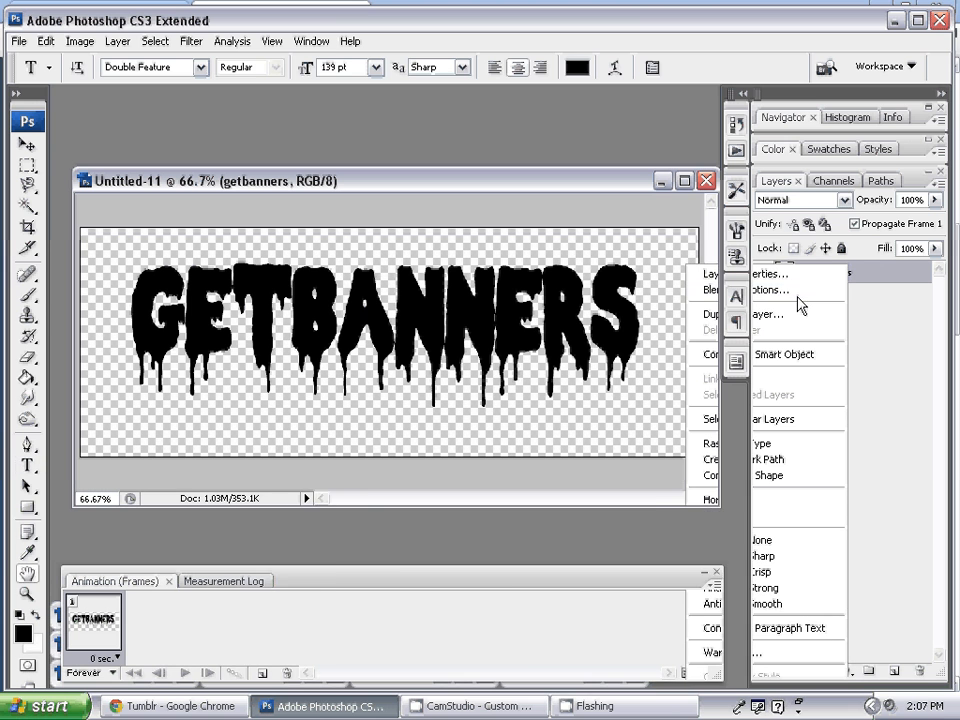
left_click(768, 290)
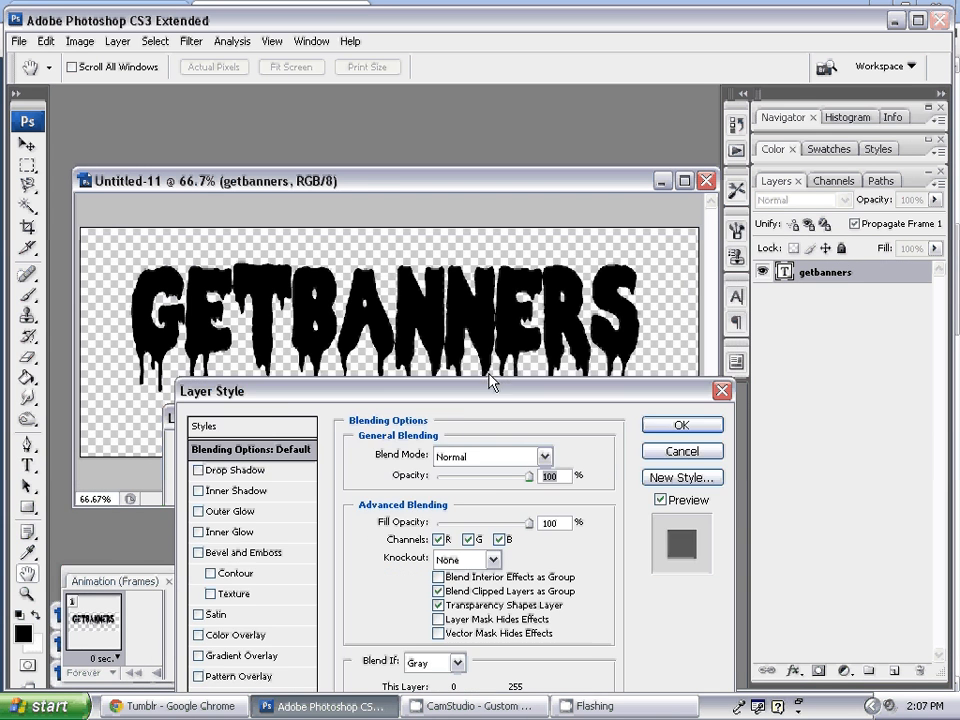
left_click(275, 553)
type("10")
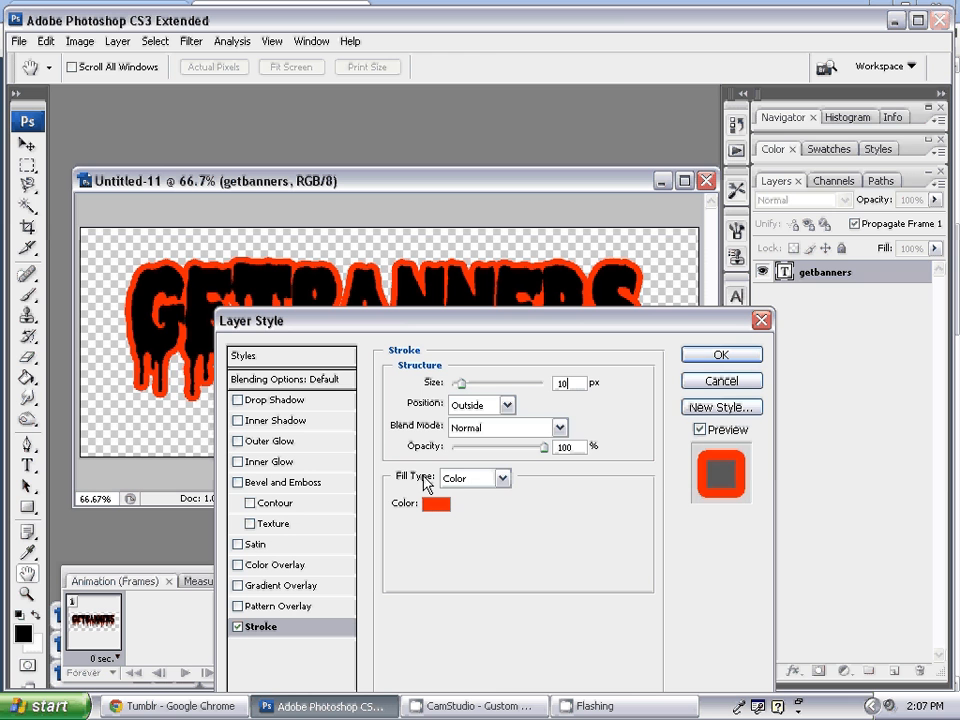
left_click(496, 478)
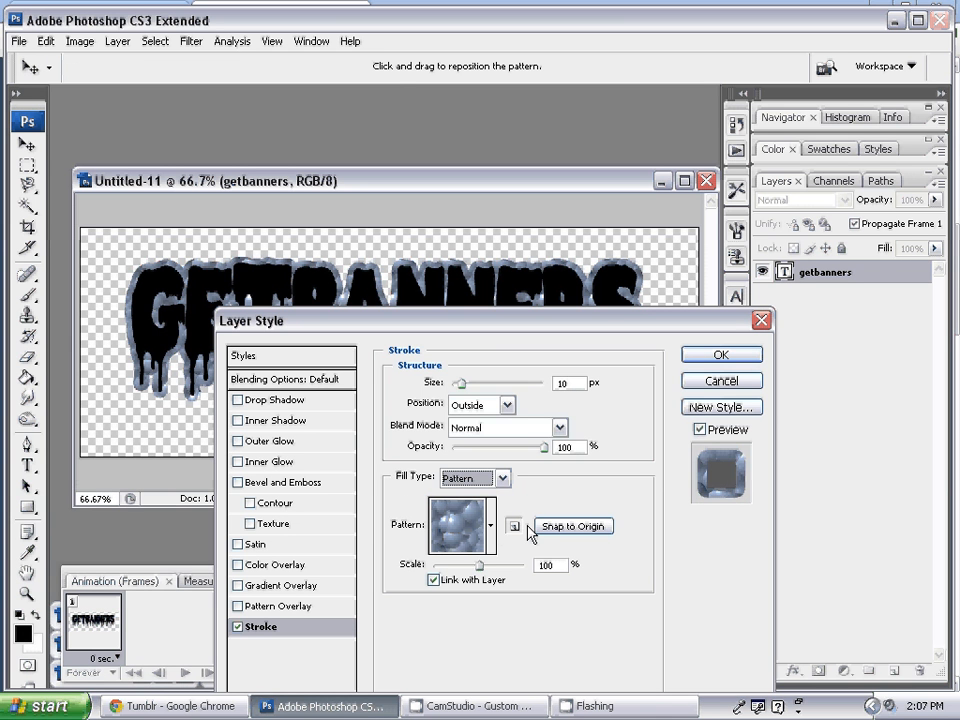
left_click(489, 525)
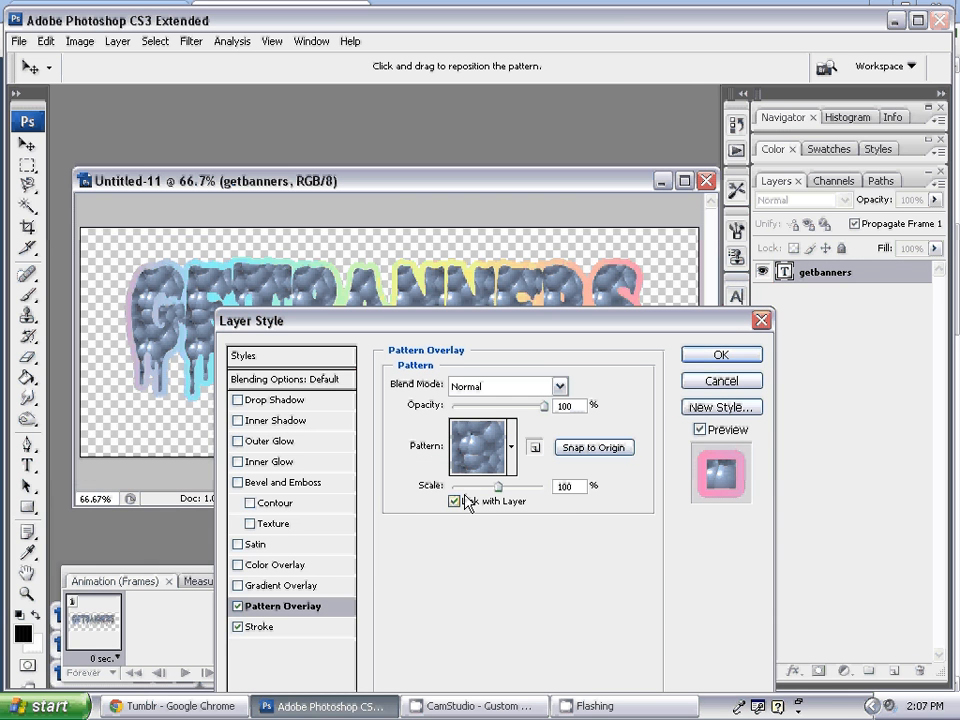
left_click(511, 447)
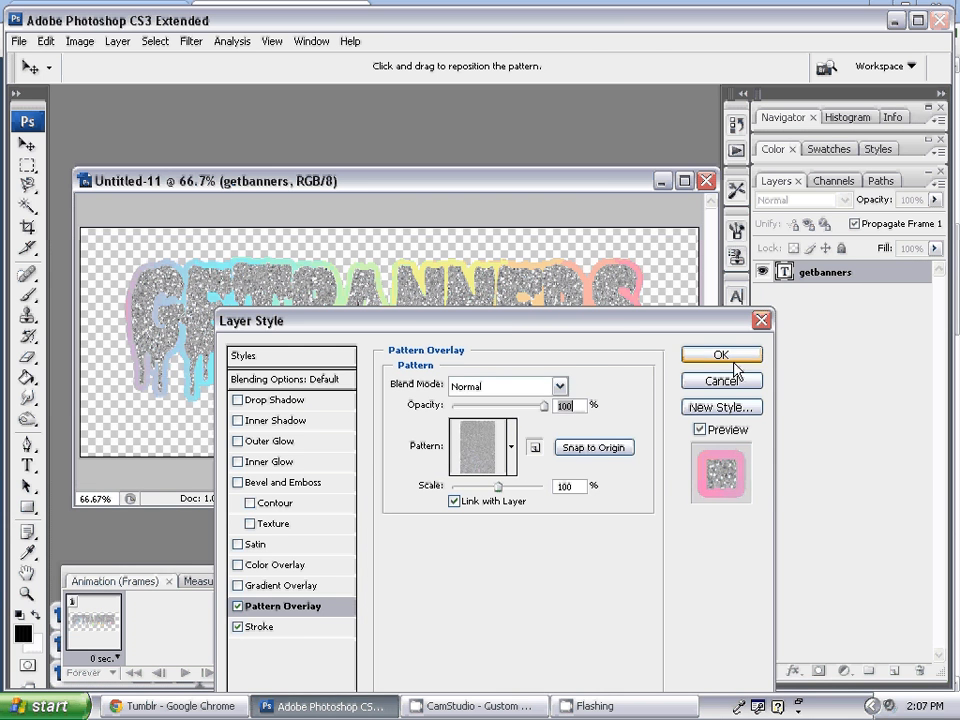
- Apply the glitter and rainbow style, duplicate the text layer, and open the copy's Stroke
left_click(721, 355)
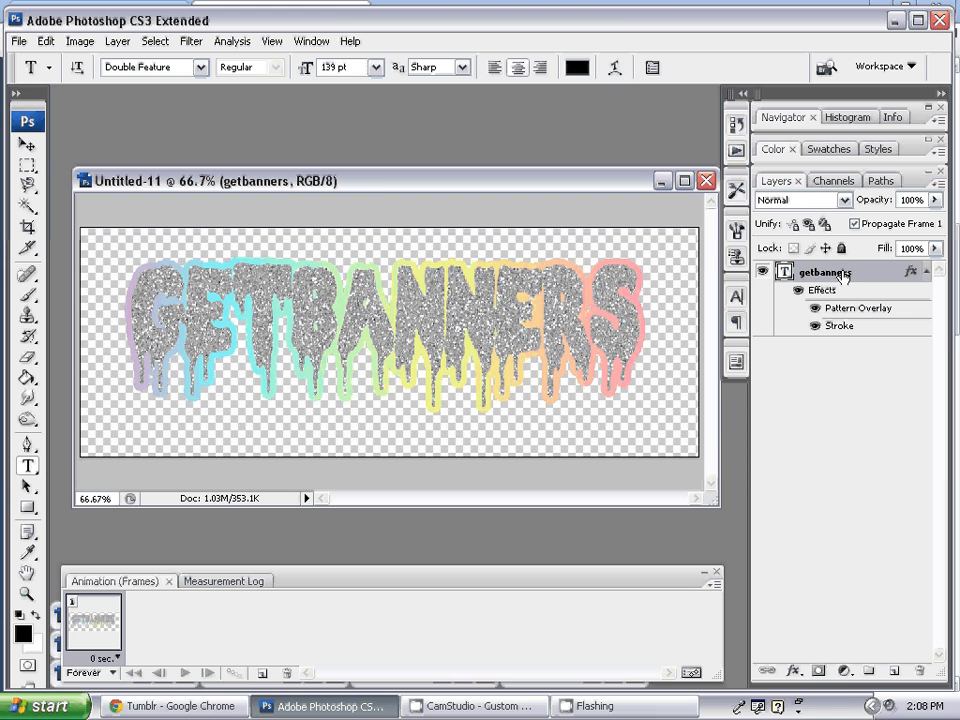
right_click(825, 272)
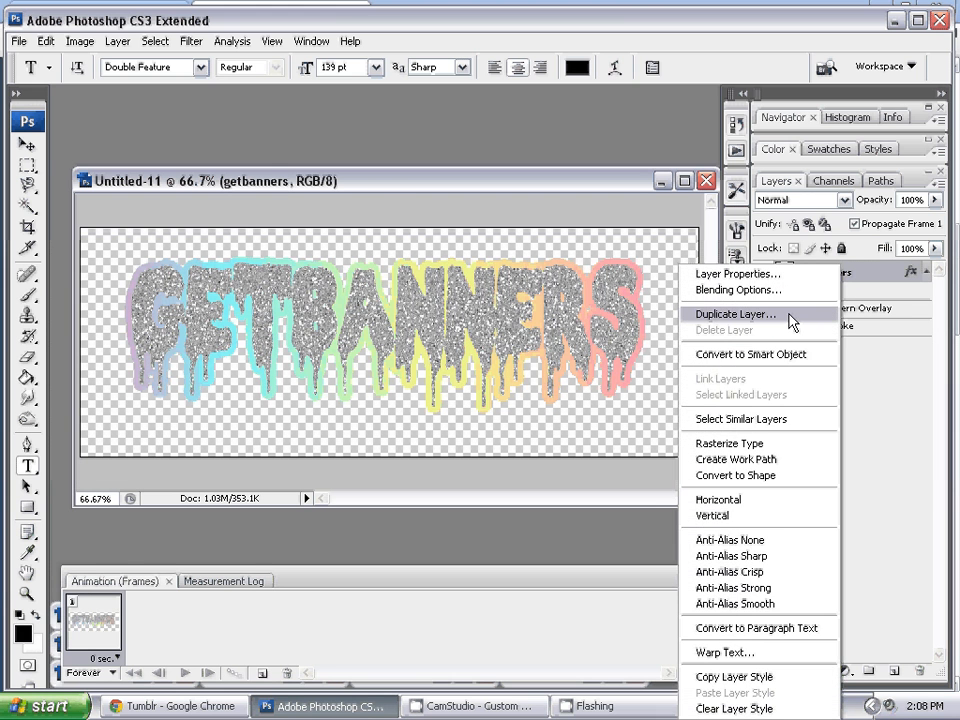
left_click(735, 314)
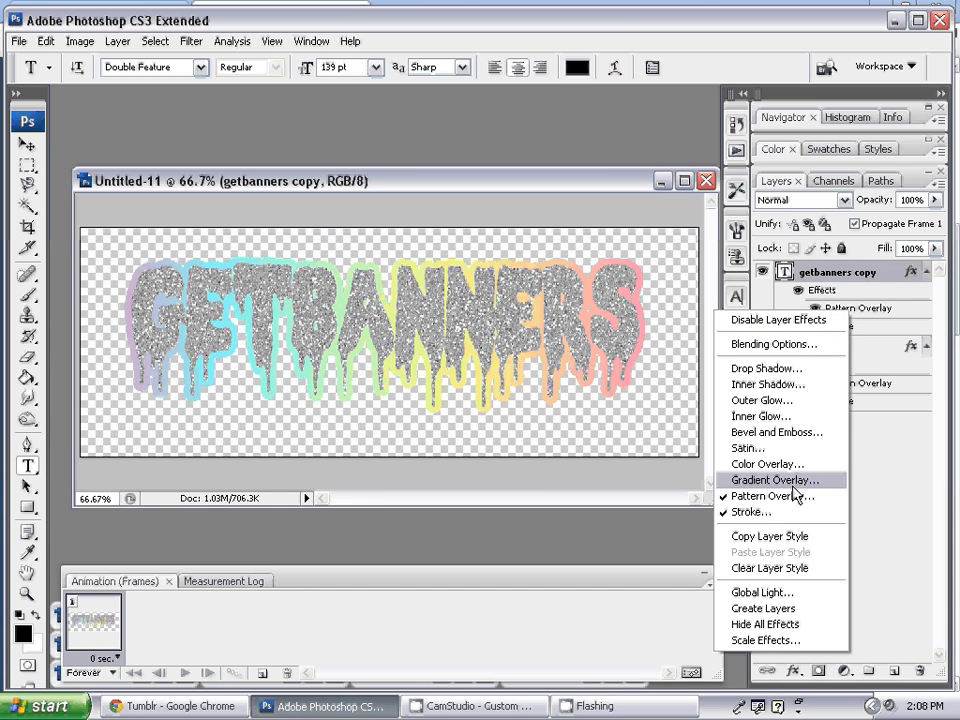
left_click(772, 496)
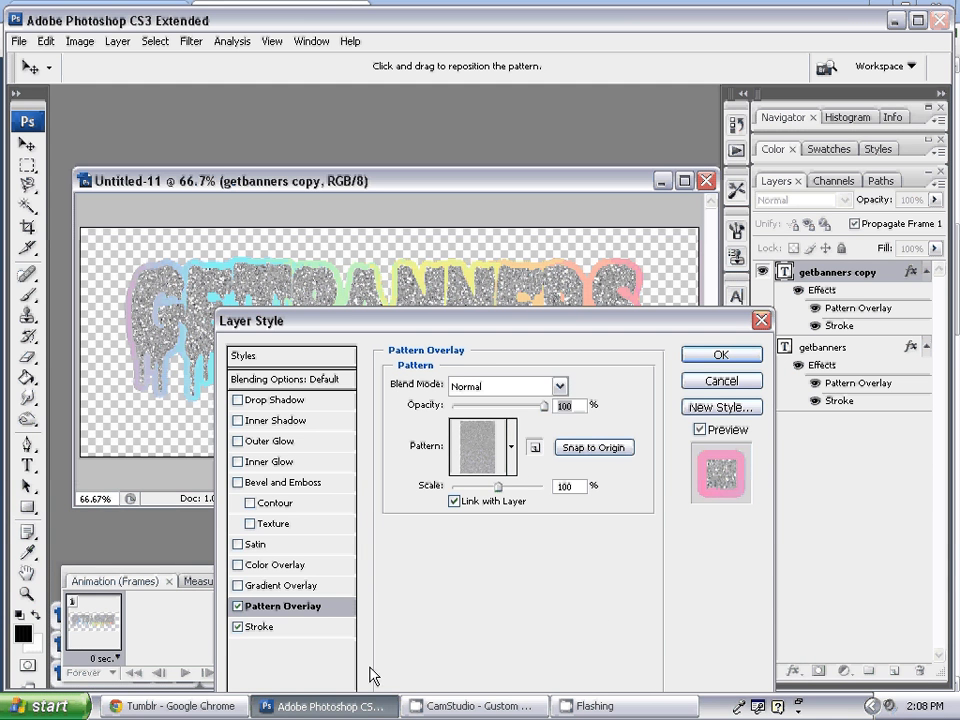
left_click(260, 626)
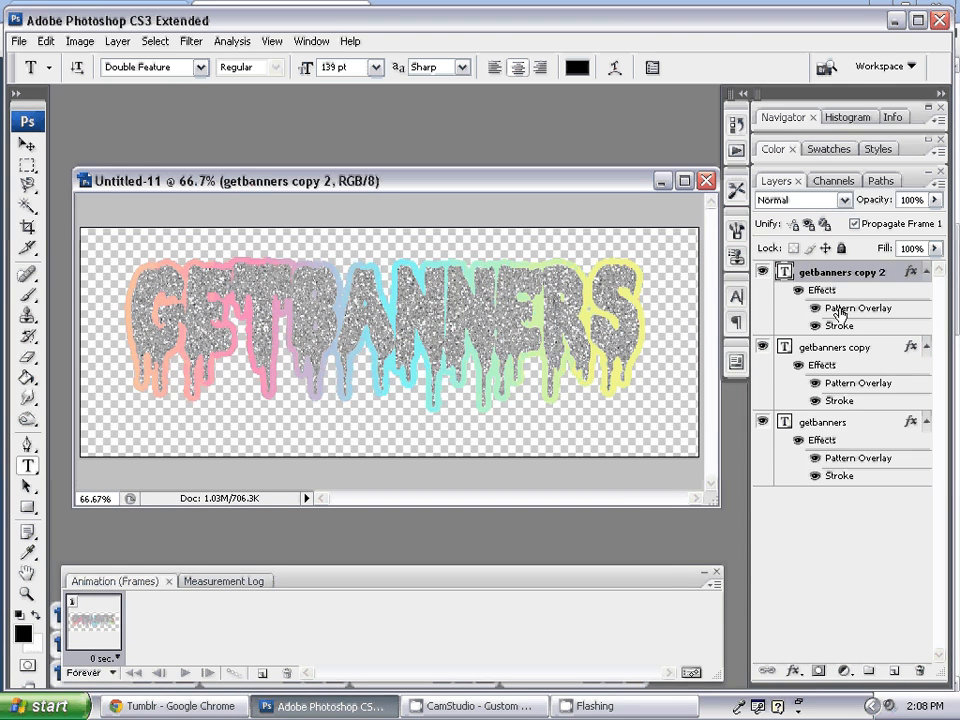
- Offset the rainbow stroke pattern on the second text copy and apply it
double_click(857, 308)
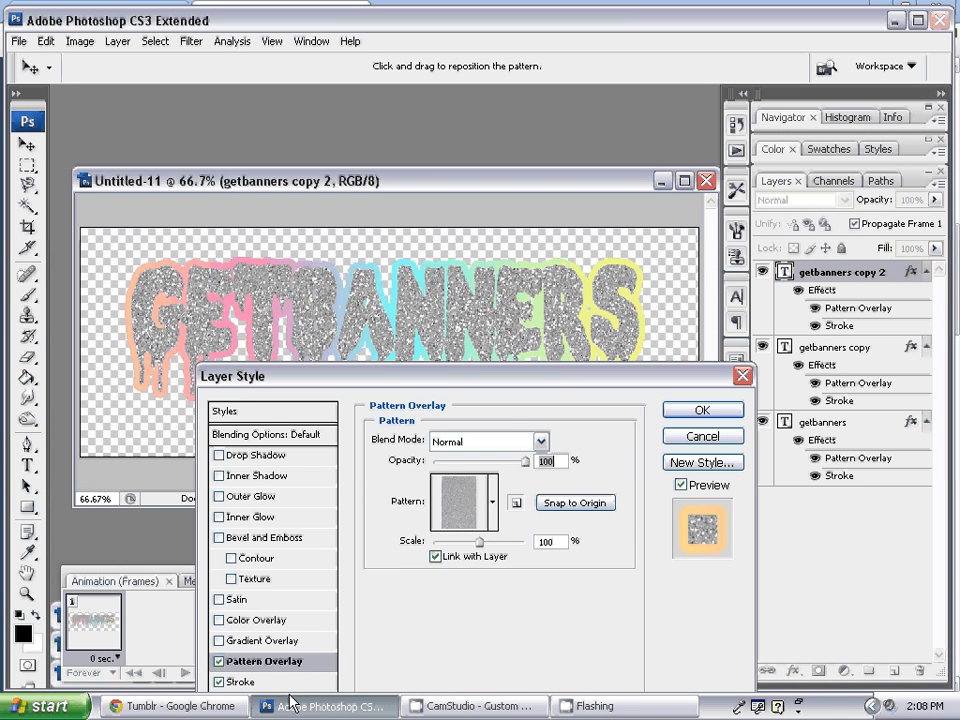
left_click(240, 681)
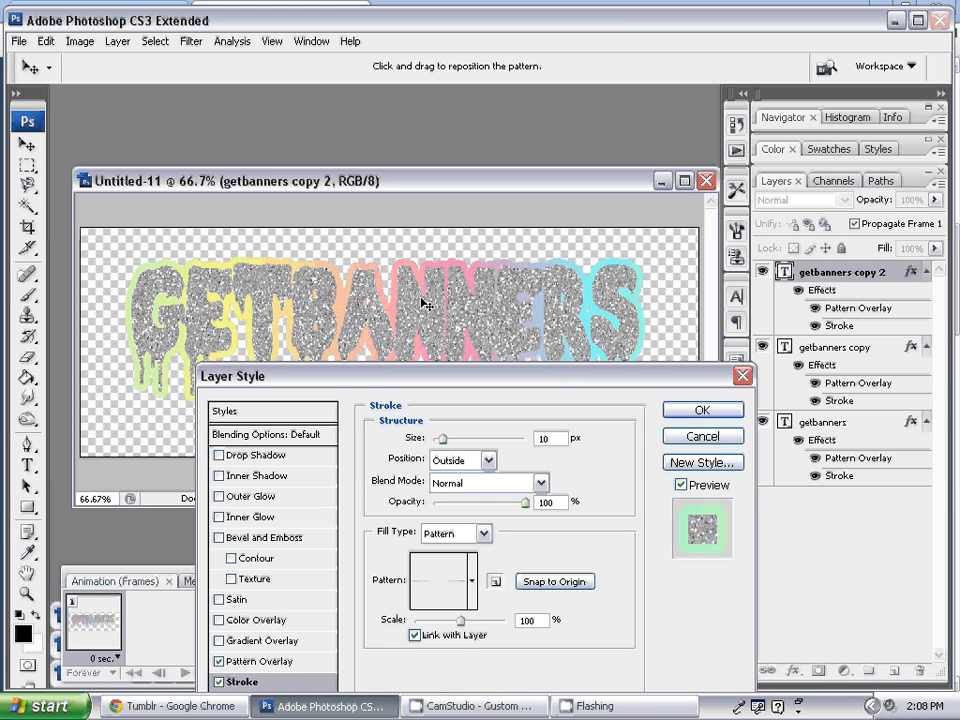
left_click(702, 410)
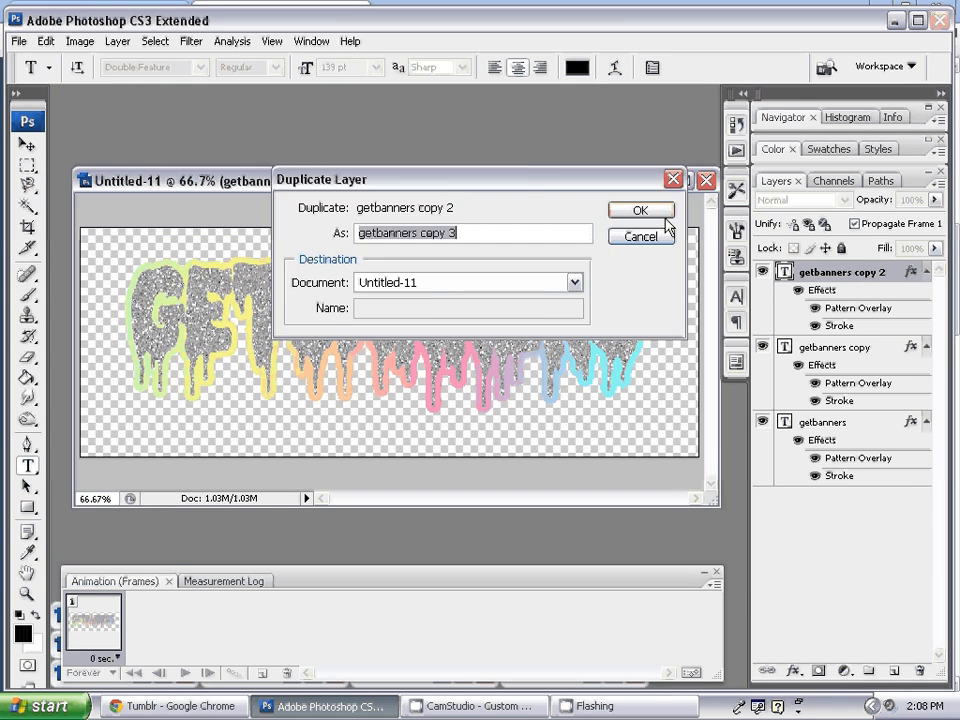
- Create 'getbanners copy 3' and edit its Stroke to shift the rainbow further
left_click(640, 210)
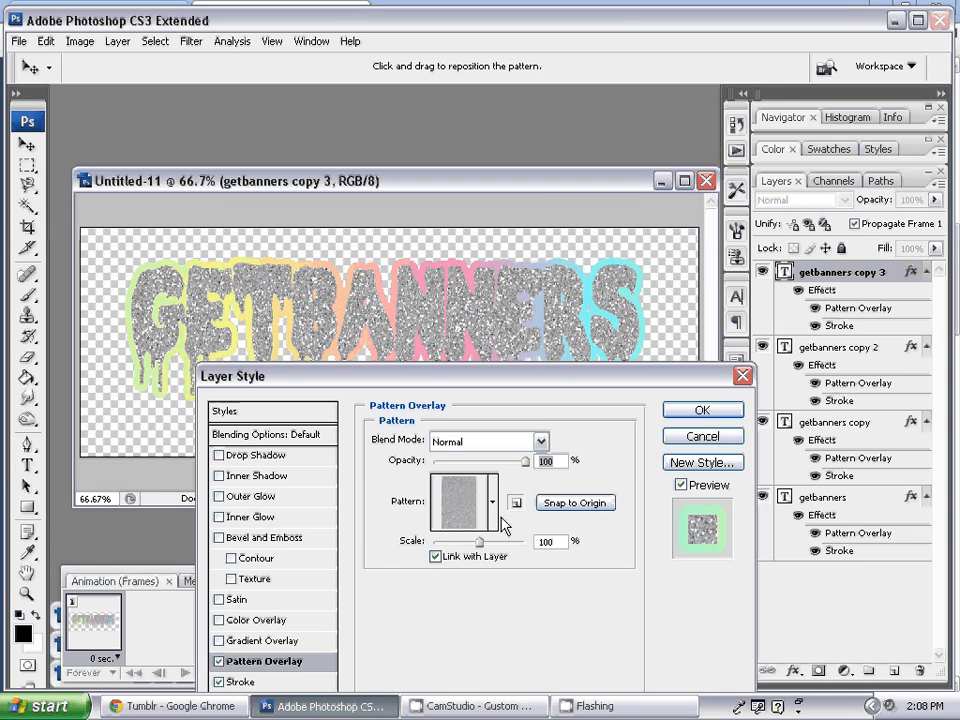
left_click(493, 502)
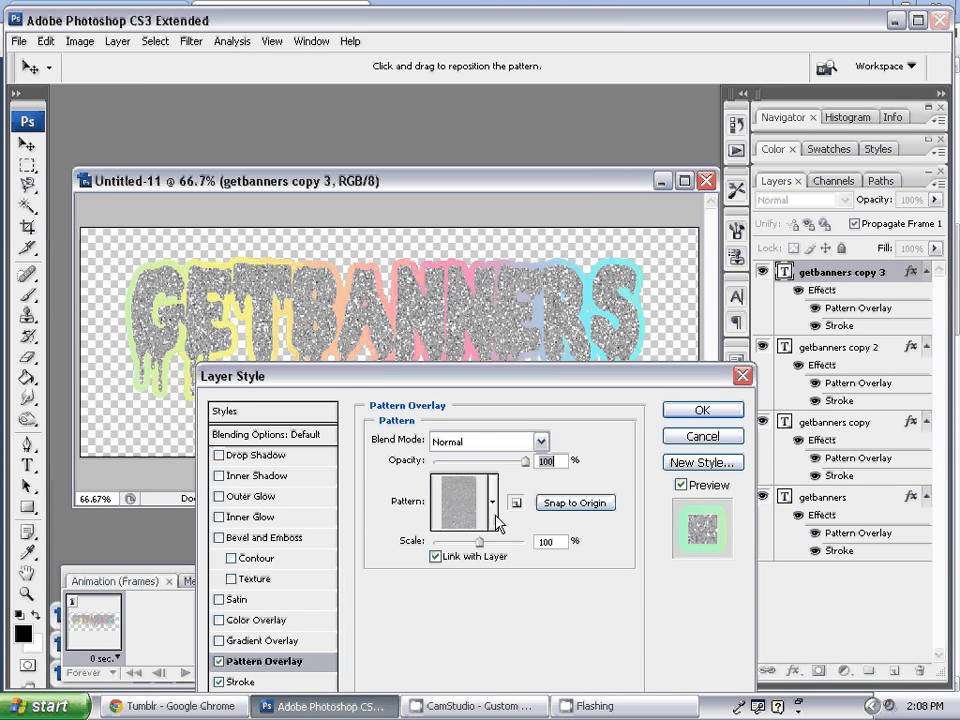
left_click(239, 681)
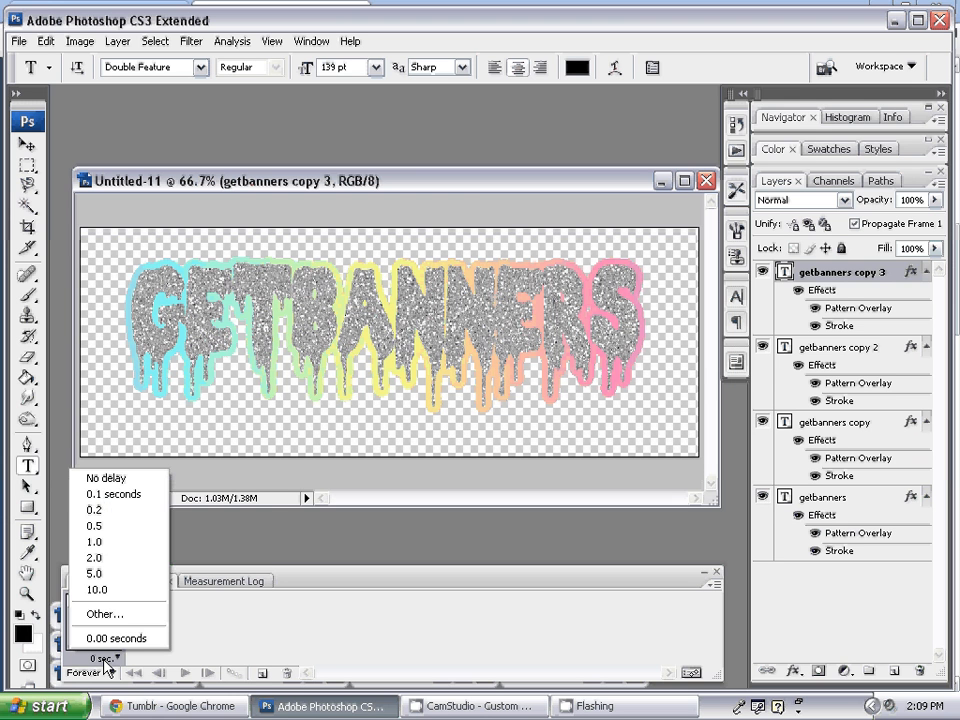
- Set a 0.2-second delay and build four frames, each showing a different text copy
left_click(94, 509)
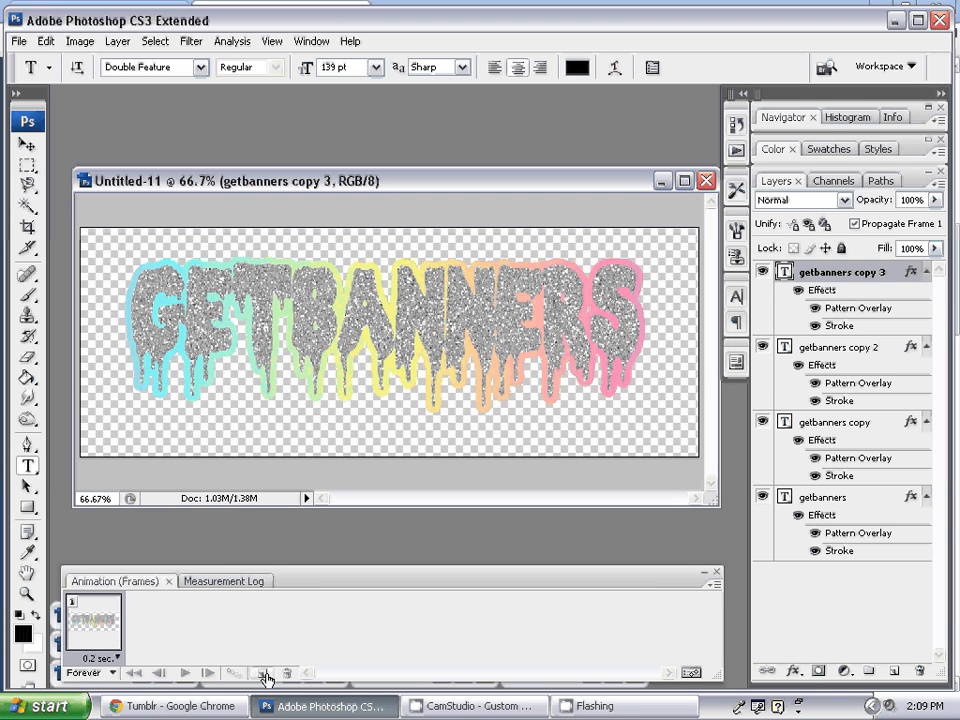
left_click(264, 672)
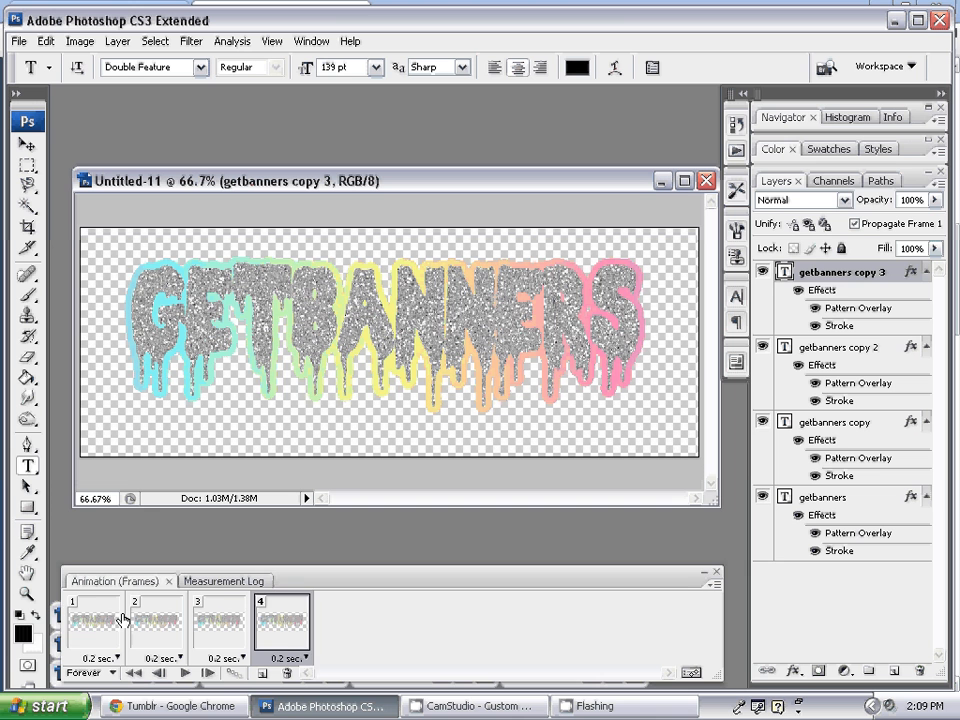
left_click(93, 620)
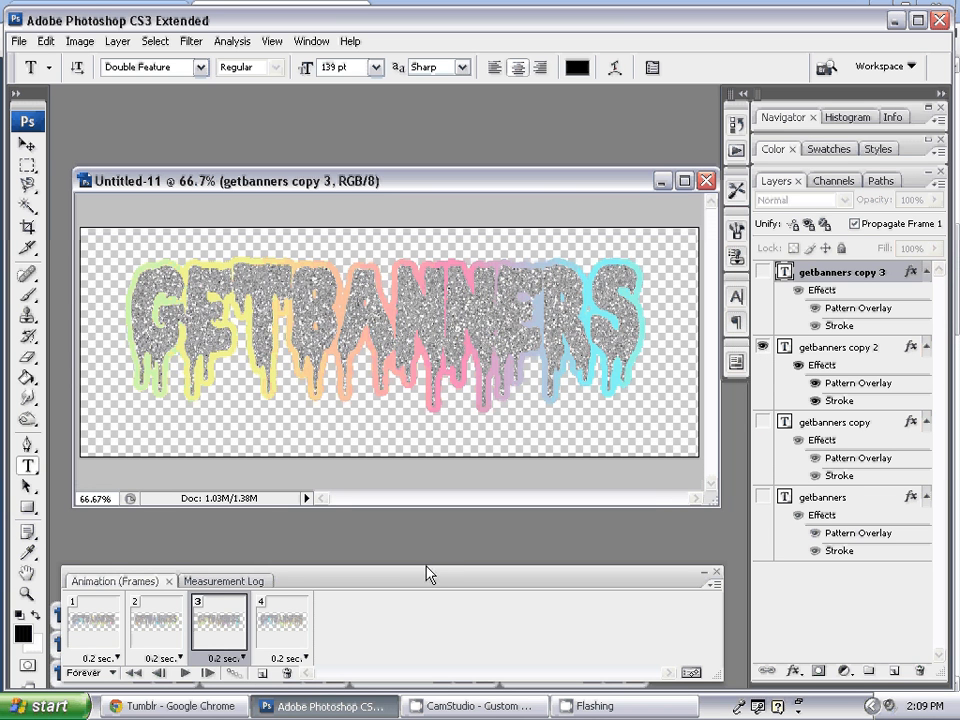
left_click(283, 620)
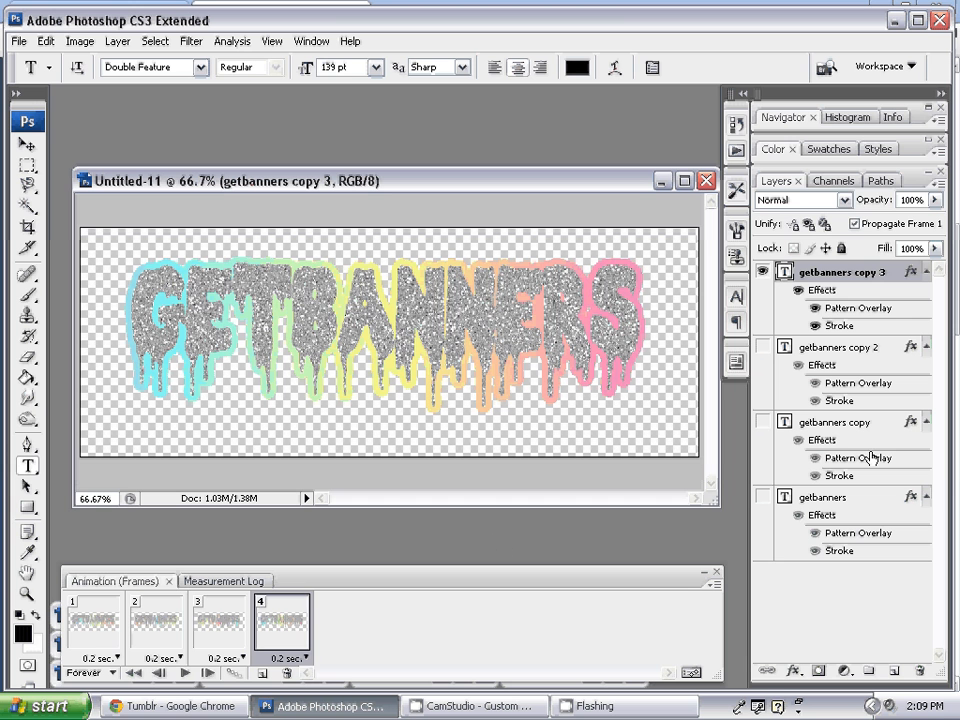
- Play the four-frame animation preview and stop it on the first frame
left_click(95, 620)
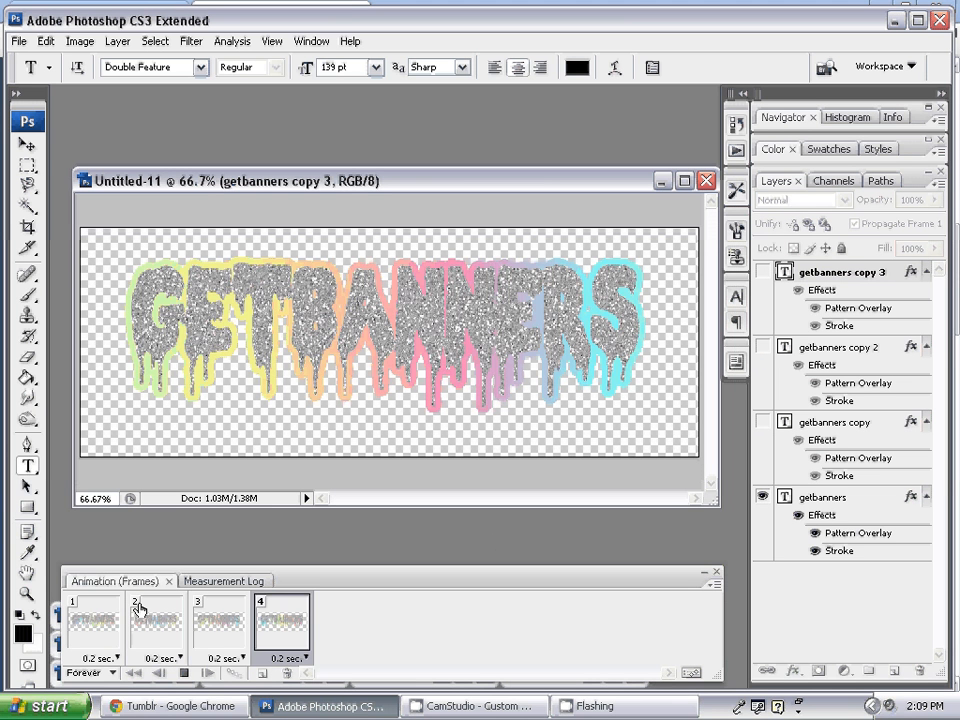
left_click(156, 620)
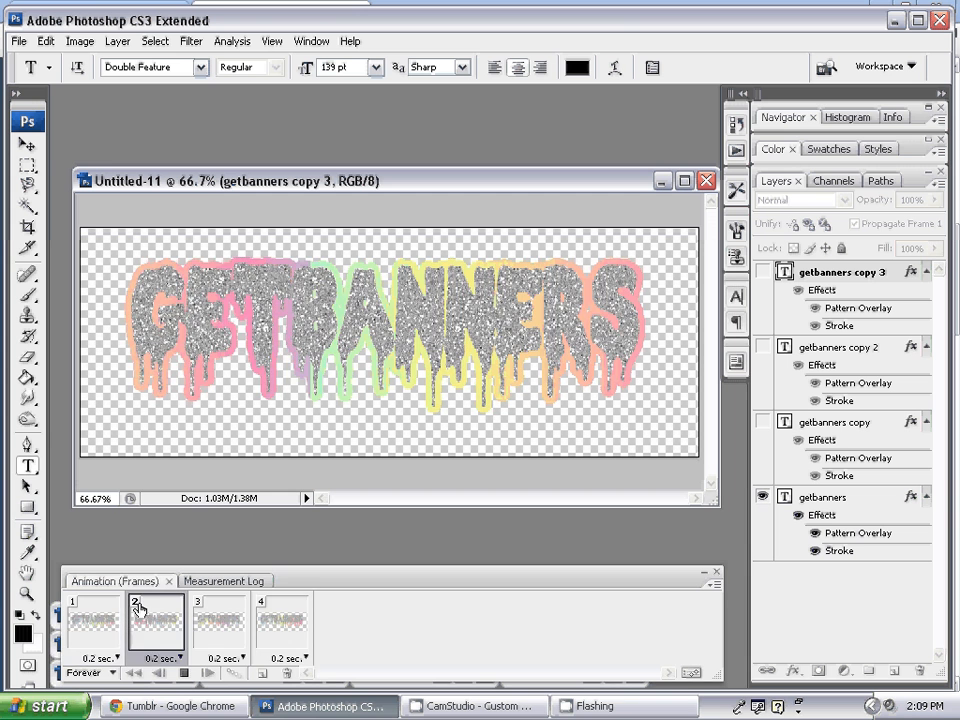
left_click(93, 620)
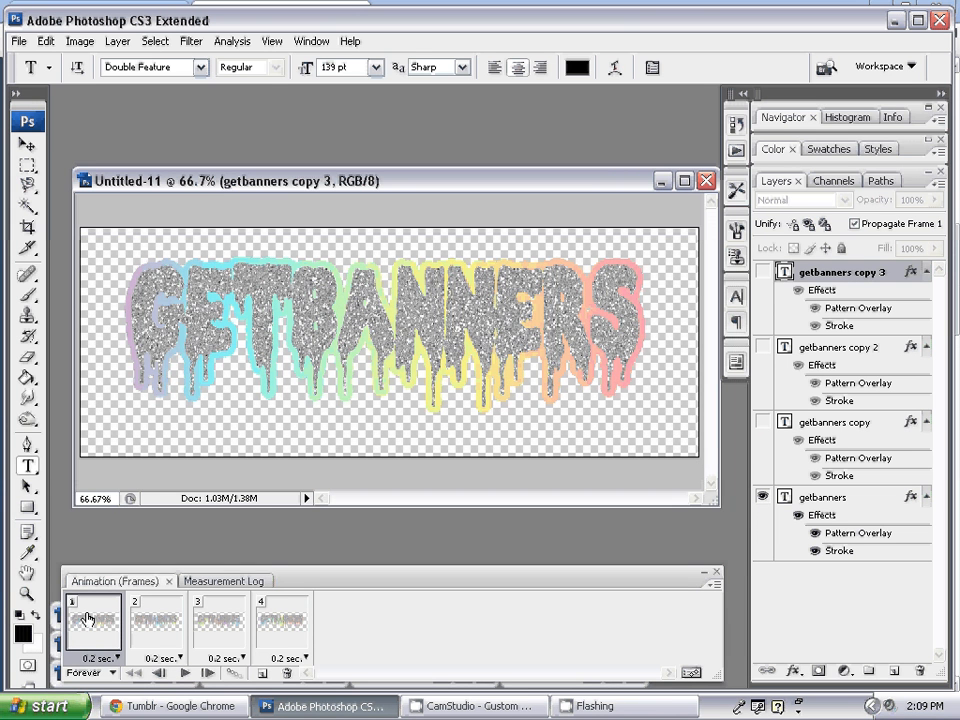